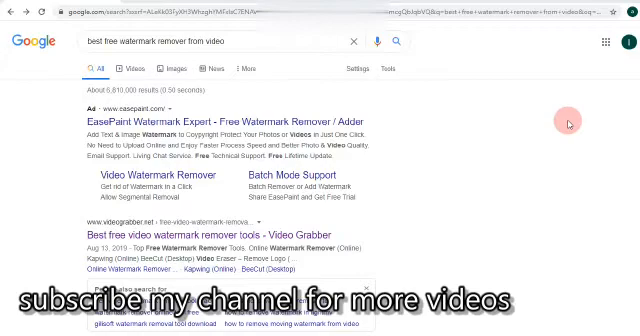
pyautogui.moveTo(368, 128)
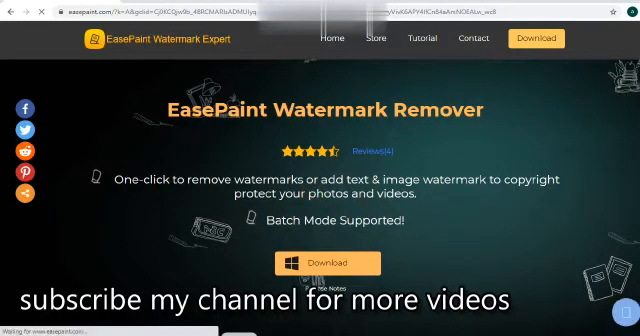
pyautogui.scroll(-3)
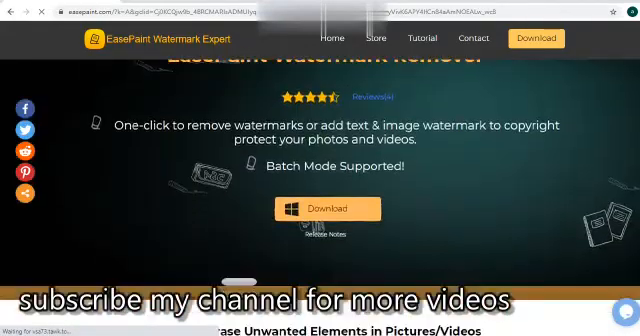
pyautogui.scroll(3)
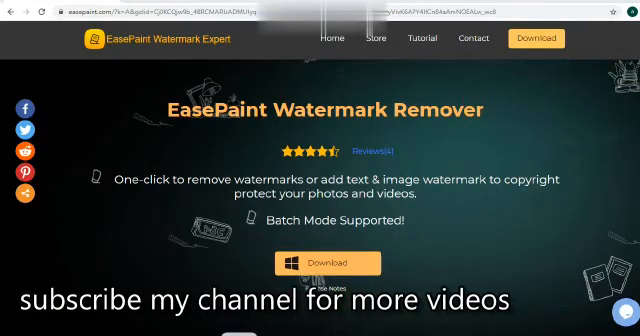
pyautogui.scroll(-3)
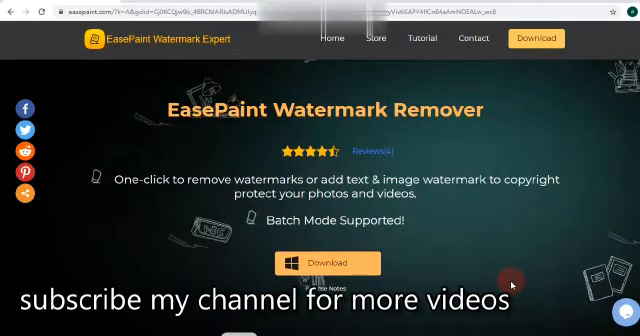
pyautogui.click(334, 262)
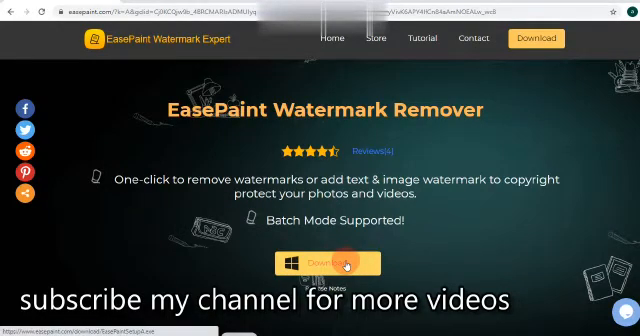
# Download the EasePaint Watermark Expert installer from the website into Downloads
pyautogui.click(318, 262)
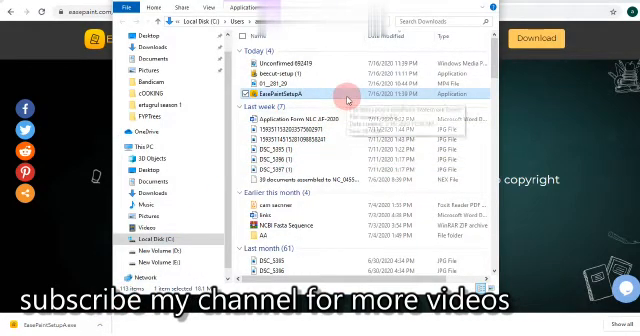
# Launch EasePaintSetup from Downloads so the installer asks for a language
pyautogui.rightClick(290, 92)
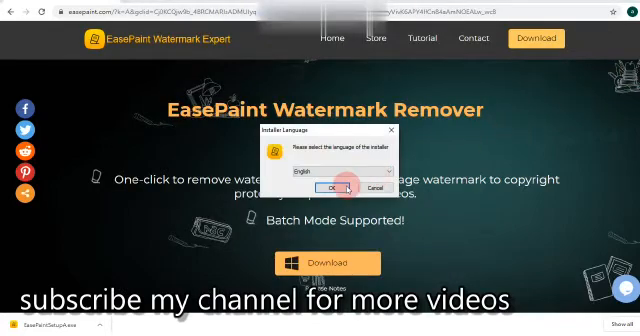
# Install EasePaint Watermark Expert 2.0.3 in English to the suggested folder and finish with Run checked
pyautogui.click(336, 188)
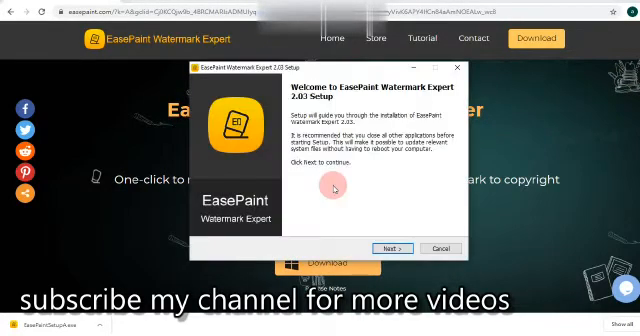
pyautogui.click(392, 248)
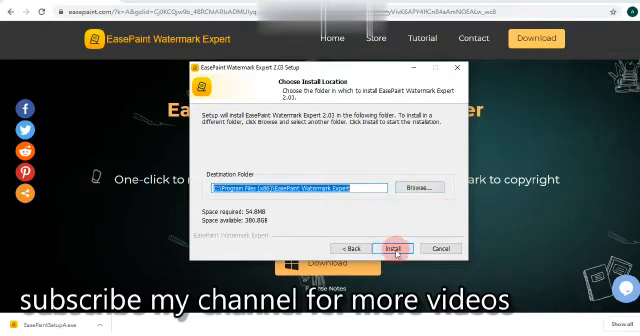
pyautogui.click(396, 248)
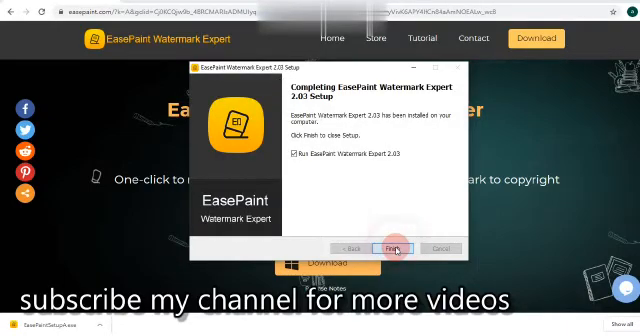
pyautogui.click(396, 248)
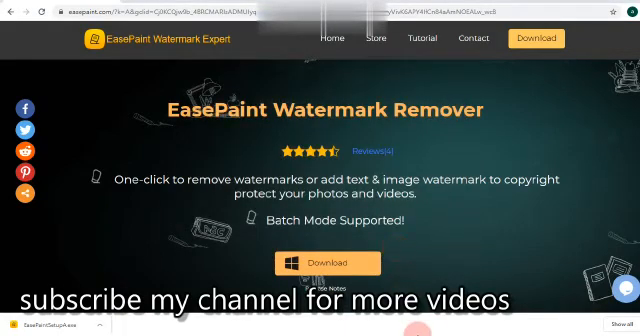
# Bring up the EasePaint home screen with its four photo and video watermark tools
pyautogui.click(36, 324)
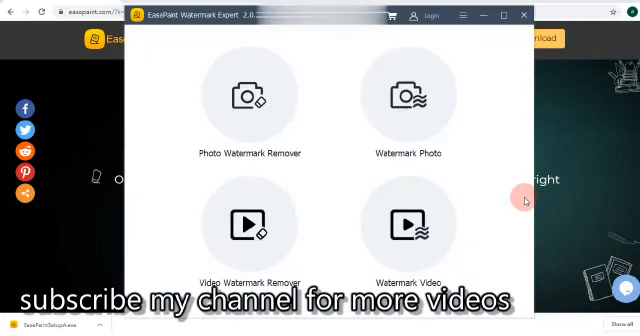
pyautogui.moveTo(318, 128)
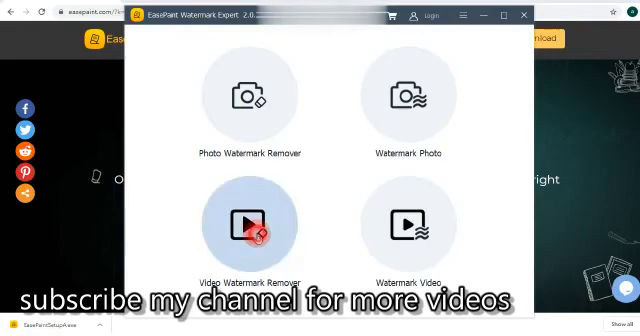
# Load a video into the Video Watermark Remover, reaching the trial-version VIP notice
pyautogui.click(250, 224)
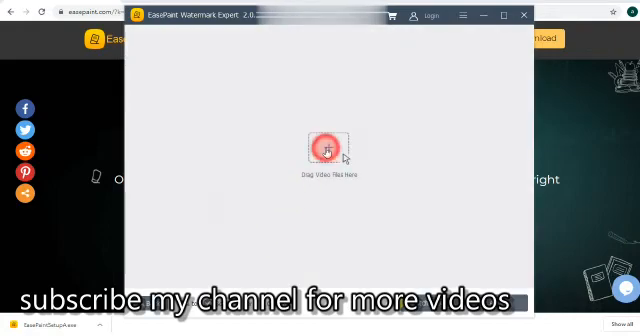
pyautogui.click(324, 148)
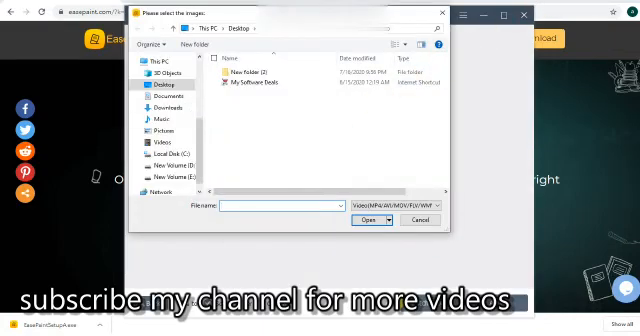
pyautogui.click(368, 220)
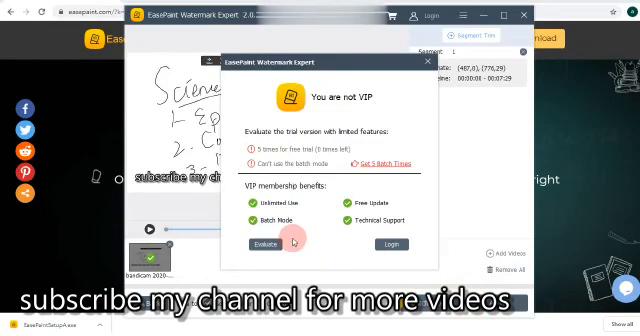
pyautogui.moveTo(390, 244)
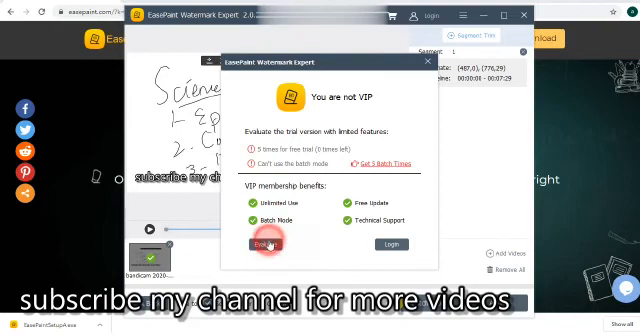
pyautogui.click(264, 244)
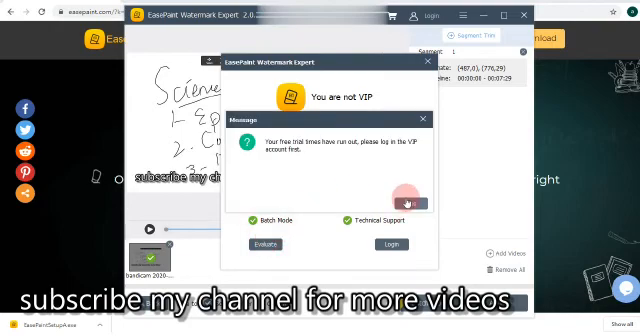
pyautogui.click(424, 120)
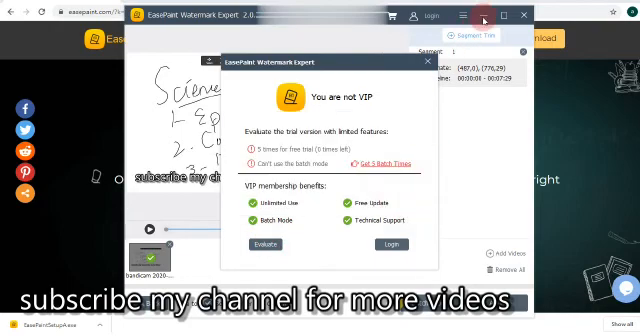